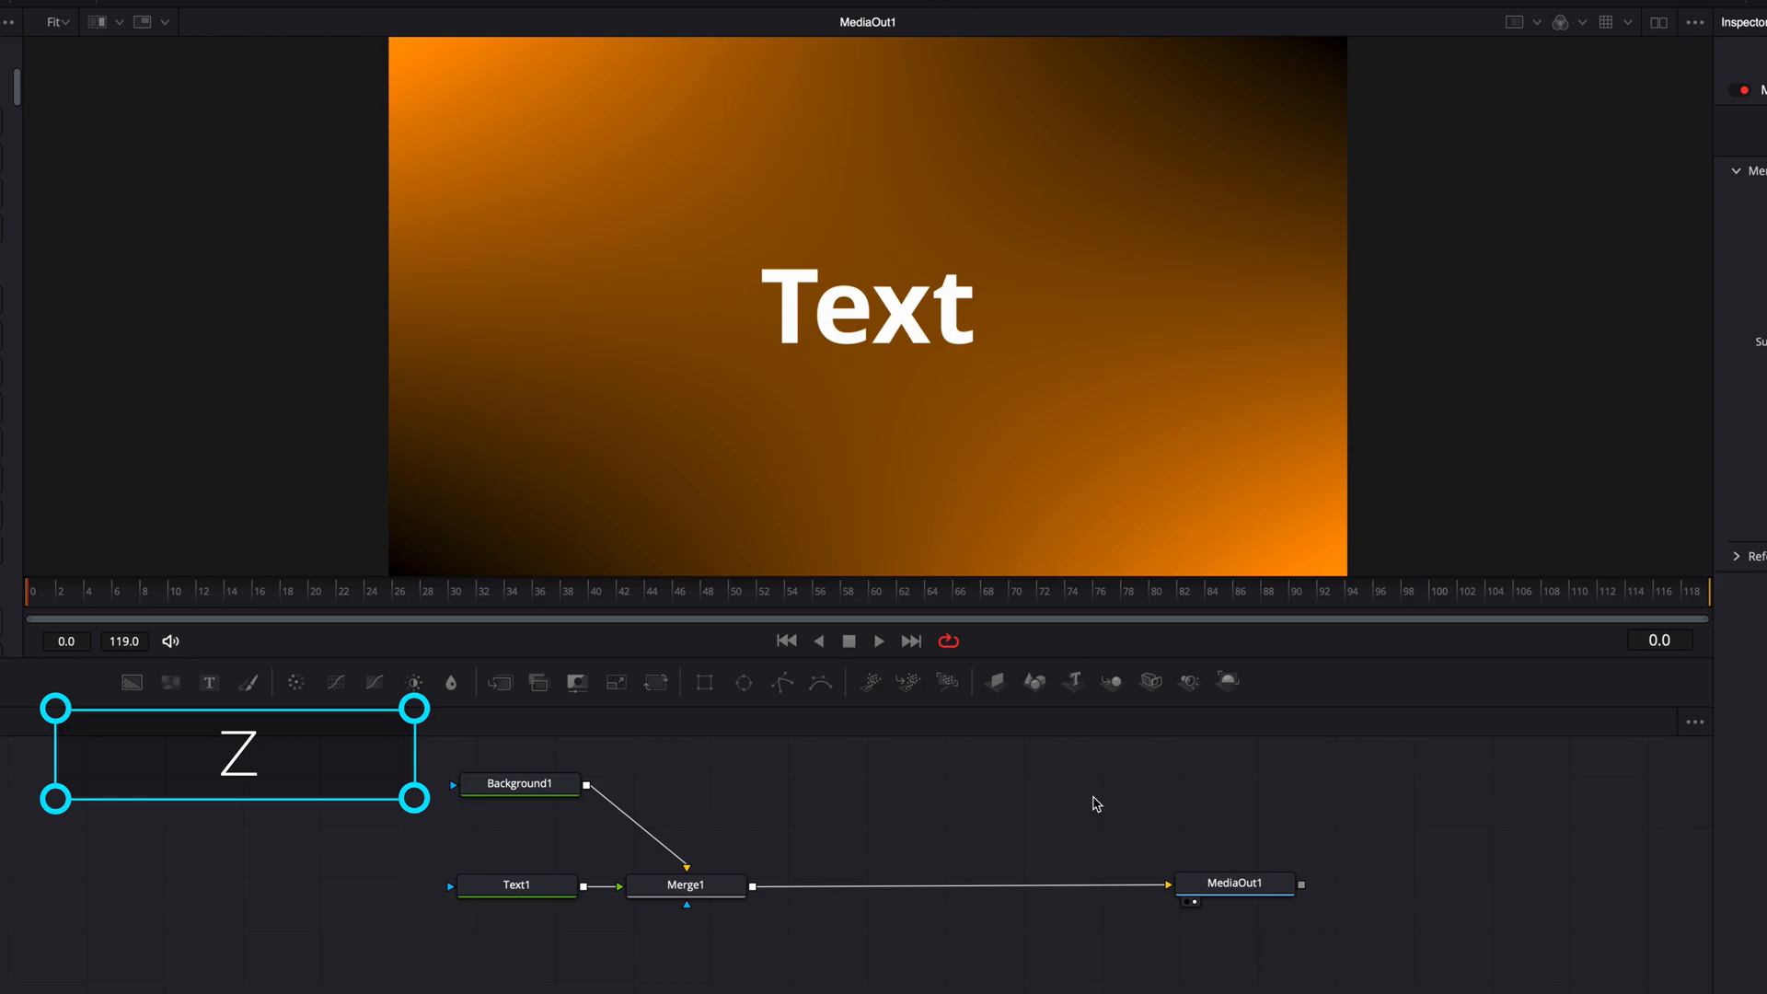
- Preview the depth channel, return the viewer to colour, then view the Renderer3D output instead of the 3D scene
left_click(1228, 681)
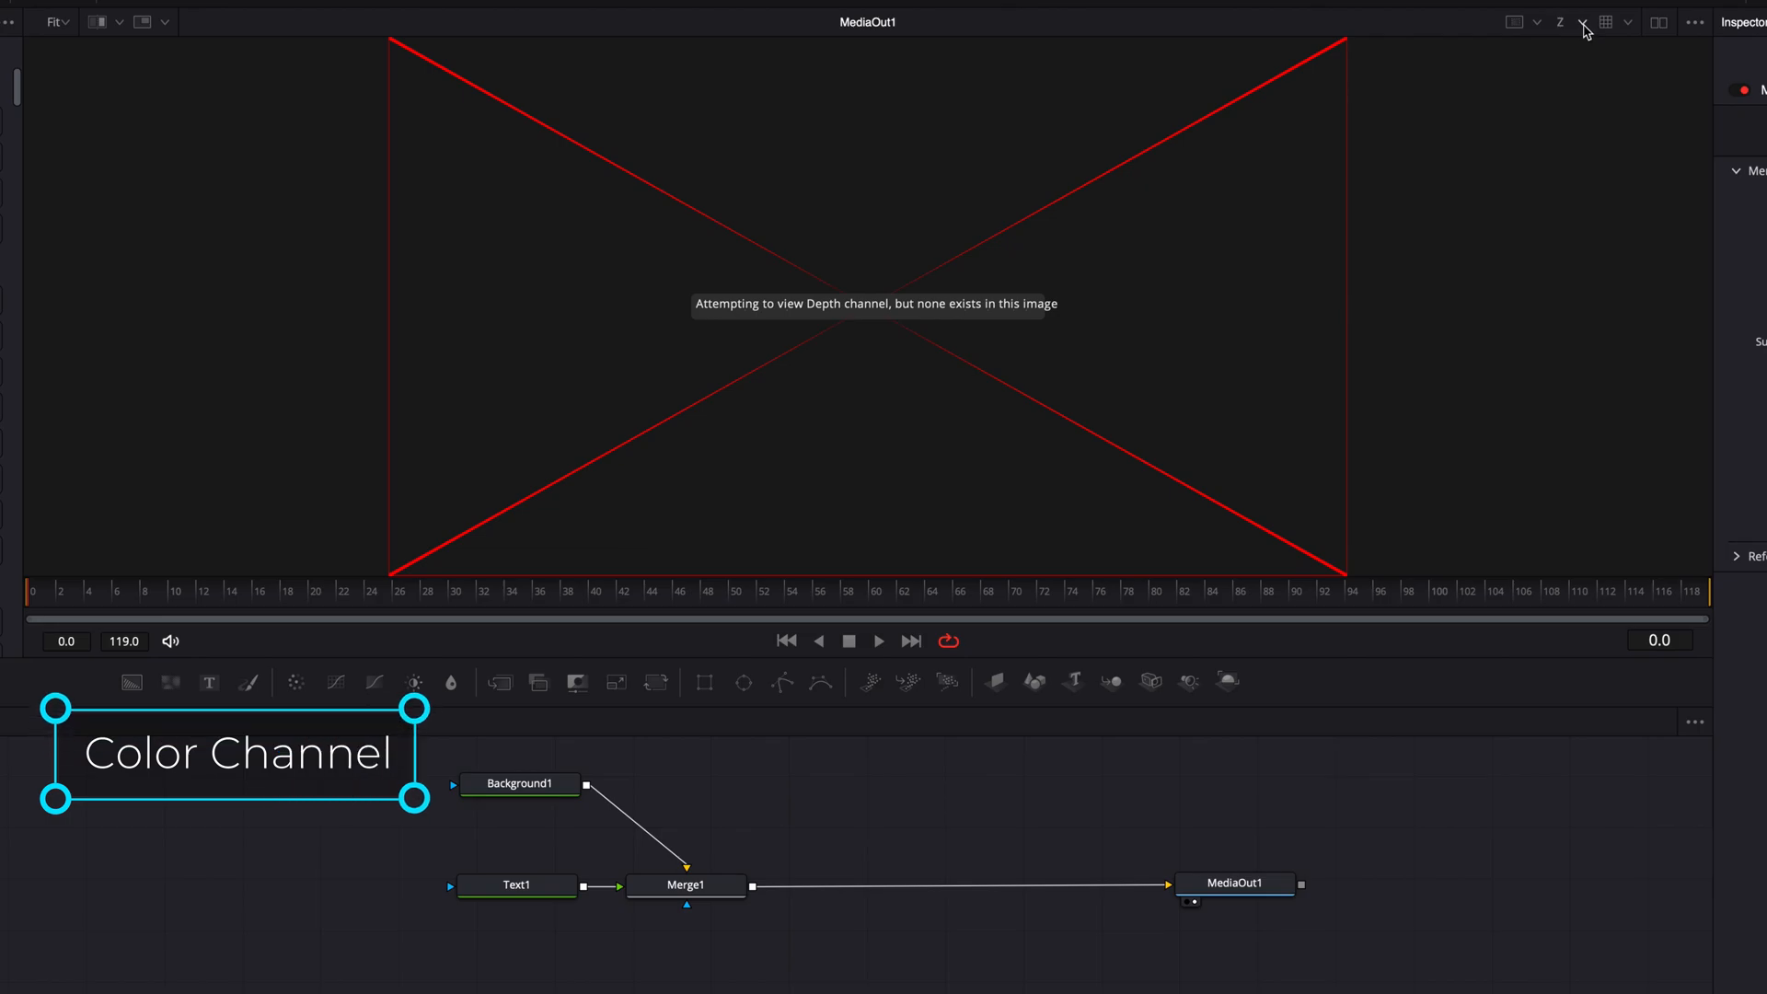
left_click(1583, 22)
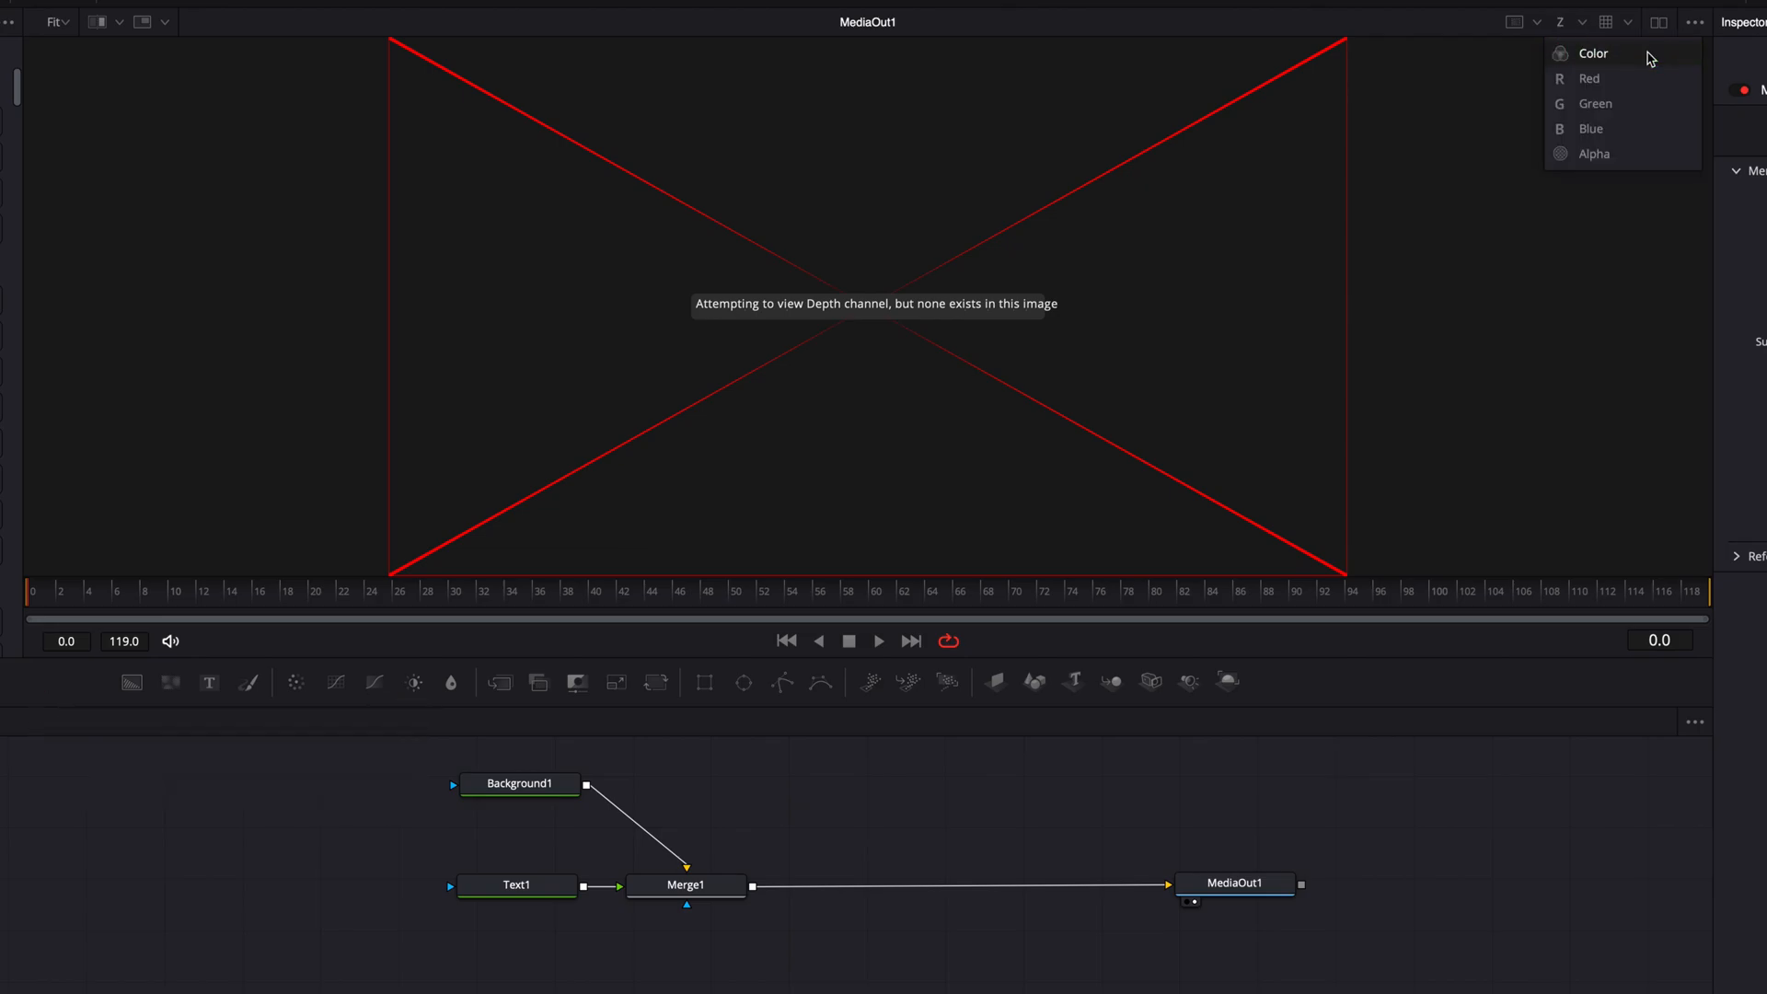
left_click(1594, 54)
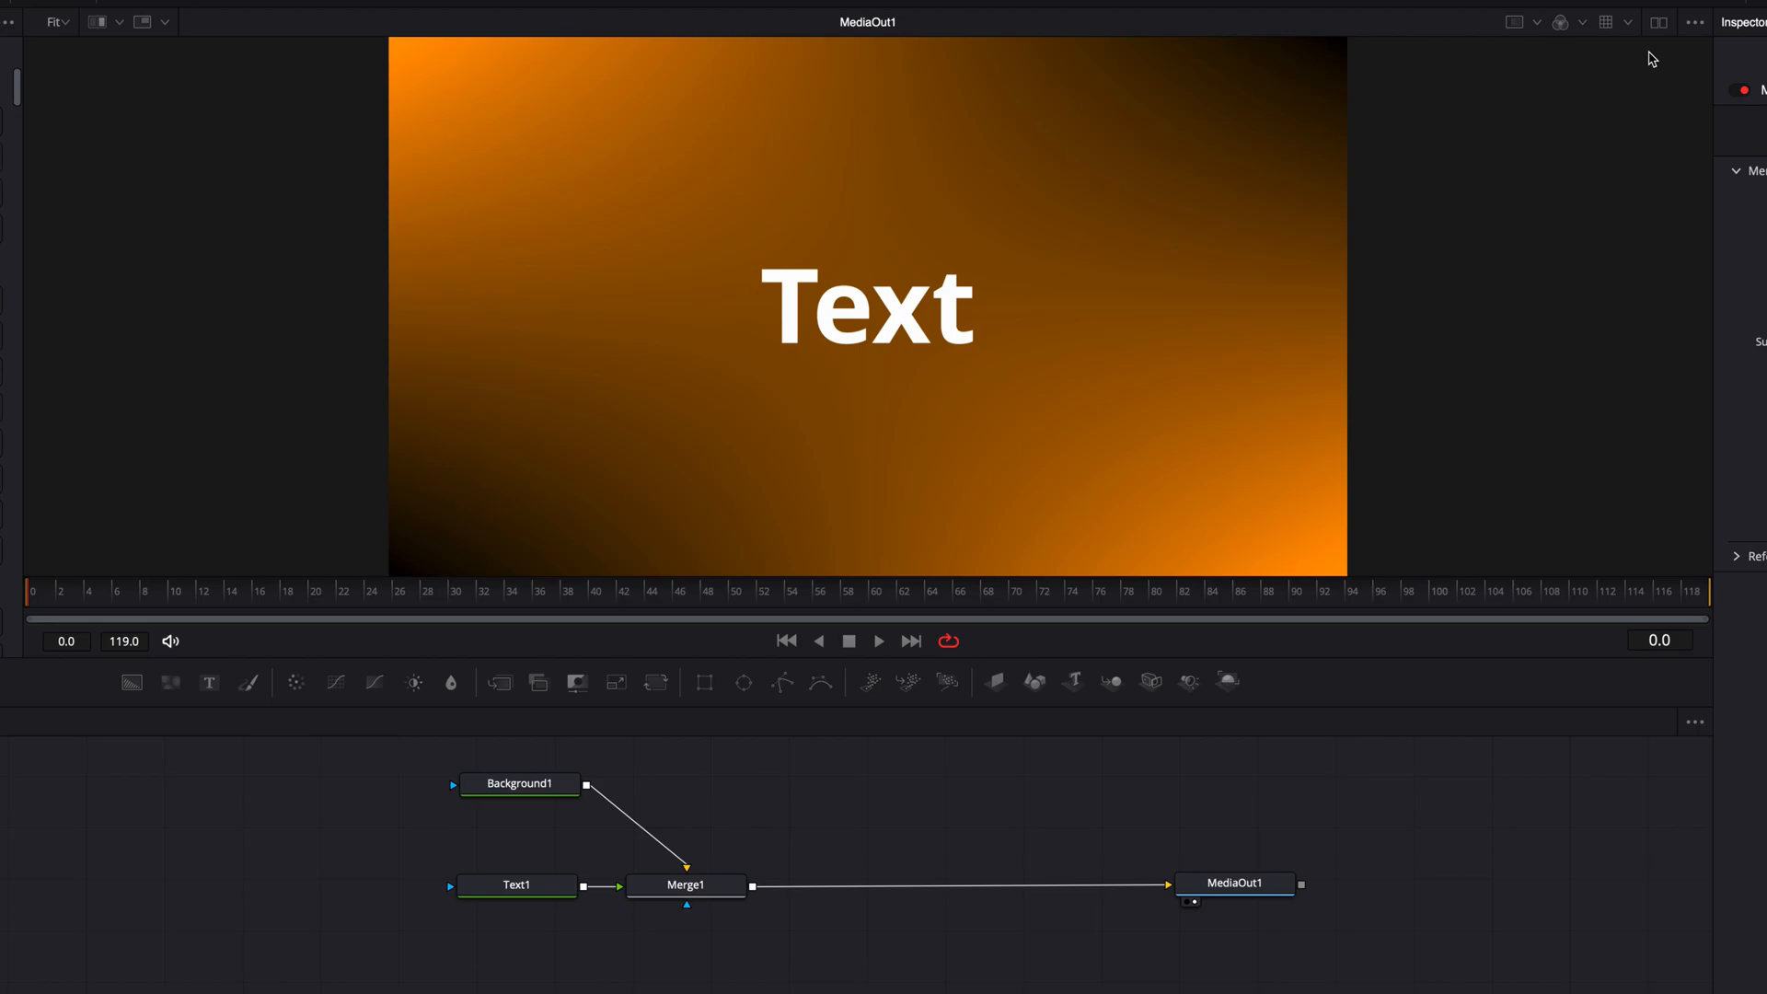
left_click(1559, 22)
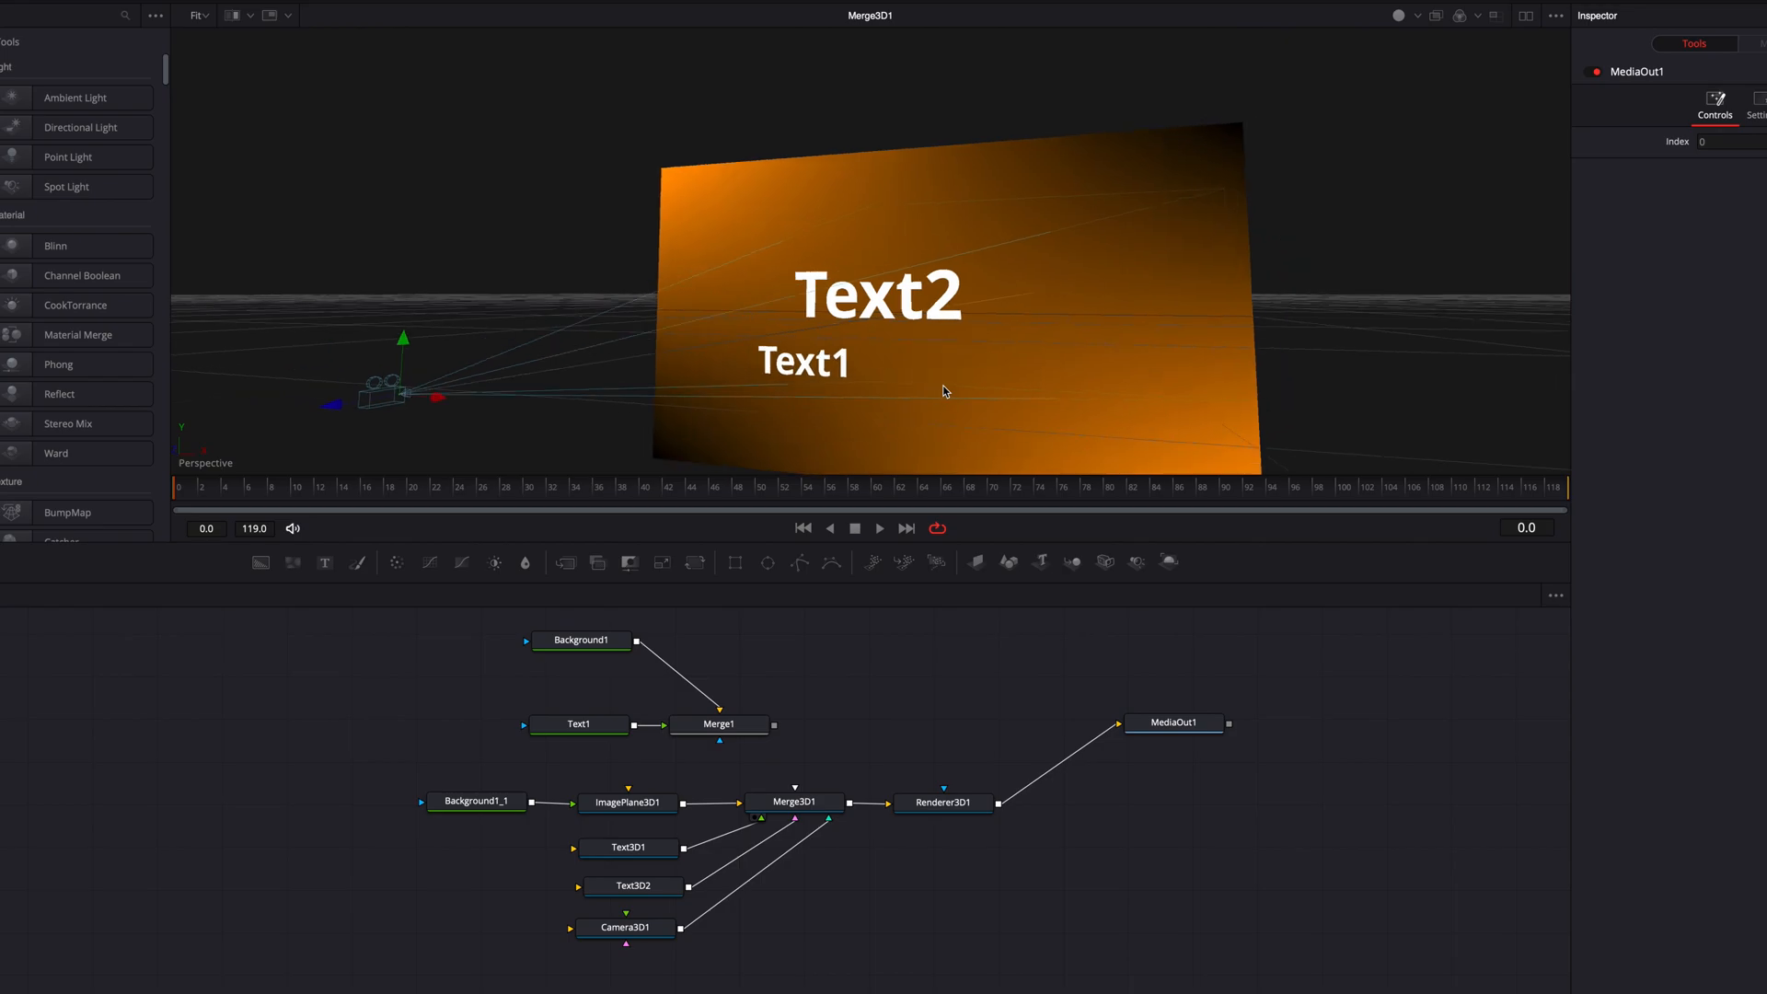
left_click(1172, 722)
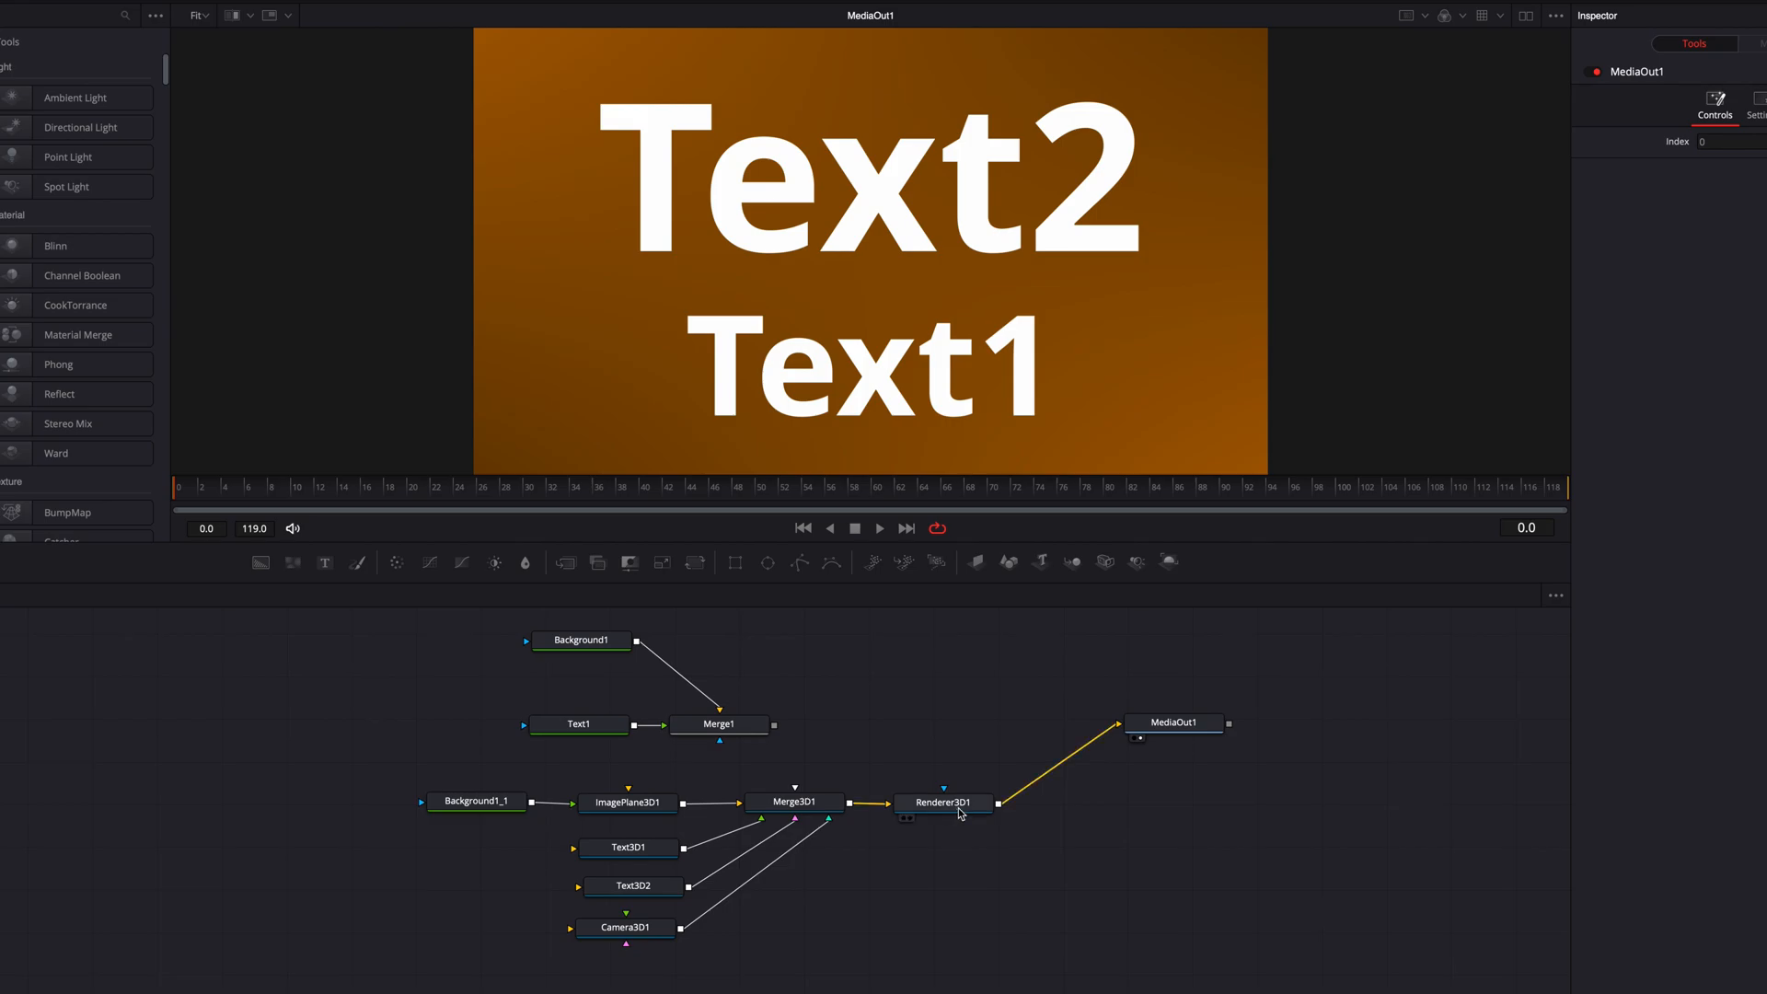
- Enable the Z output channel on Renderer3D1 so it renders depth alongside RGBA
left_click(942, 803)
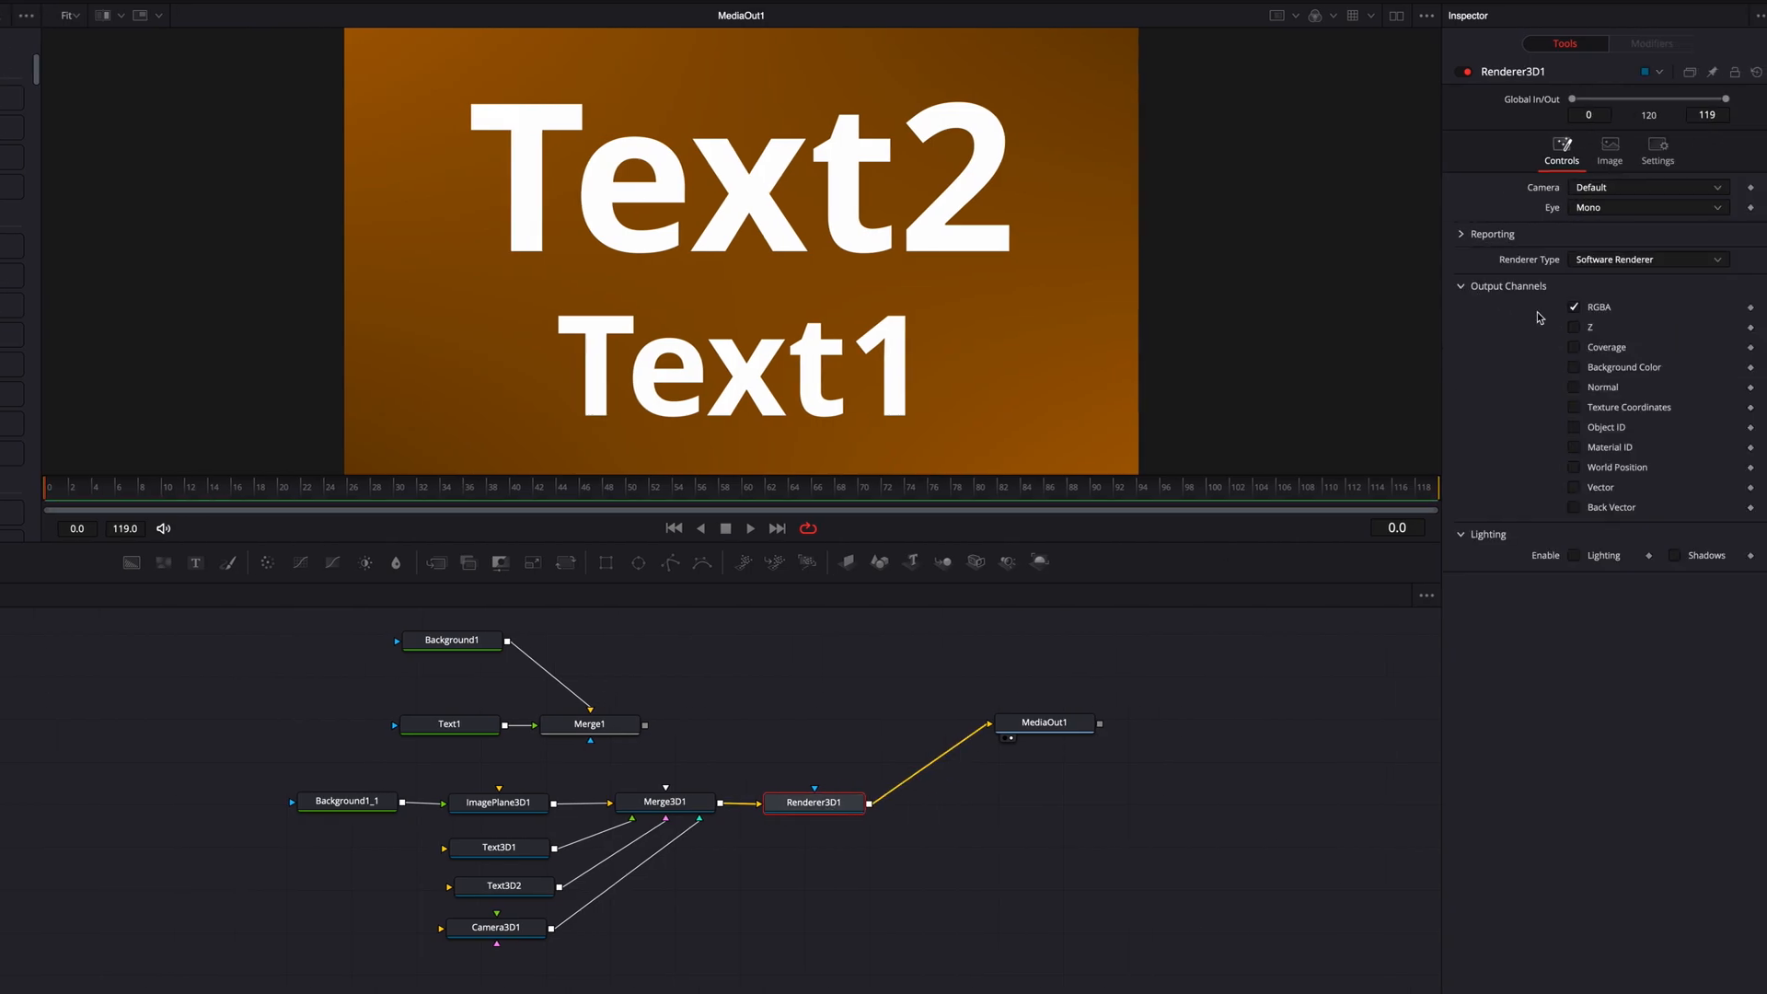
left_click(1575, 328)
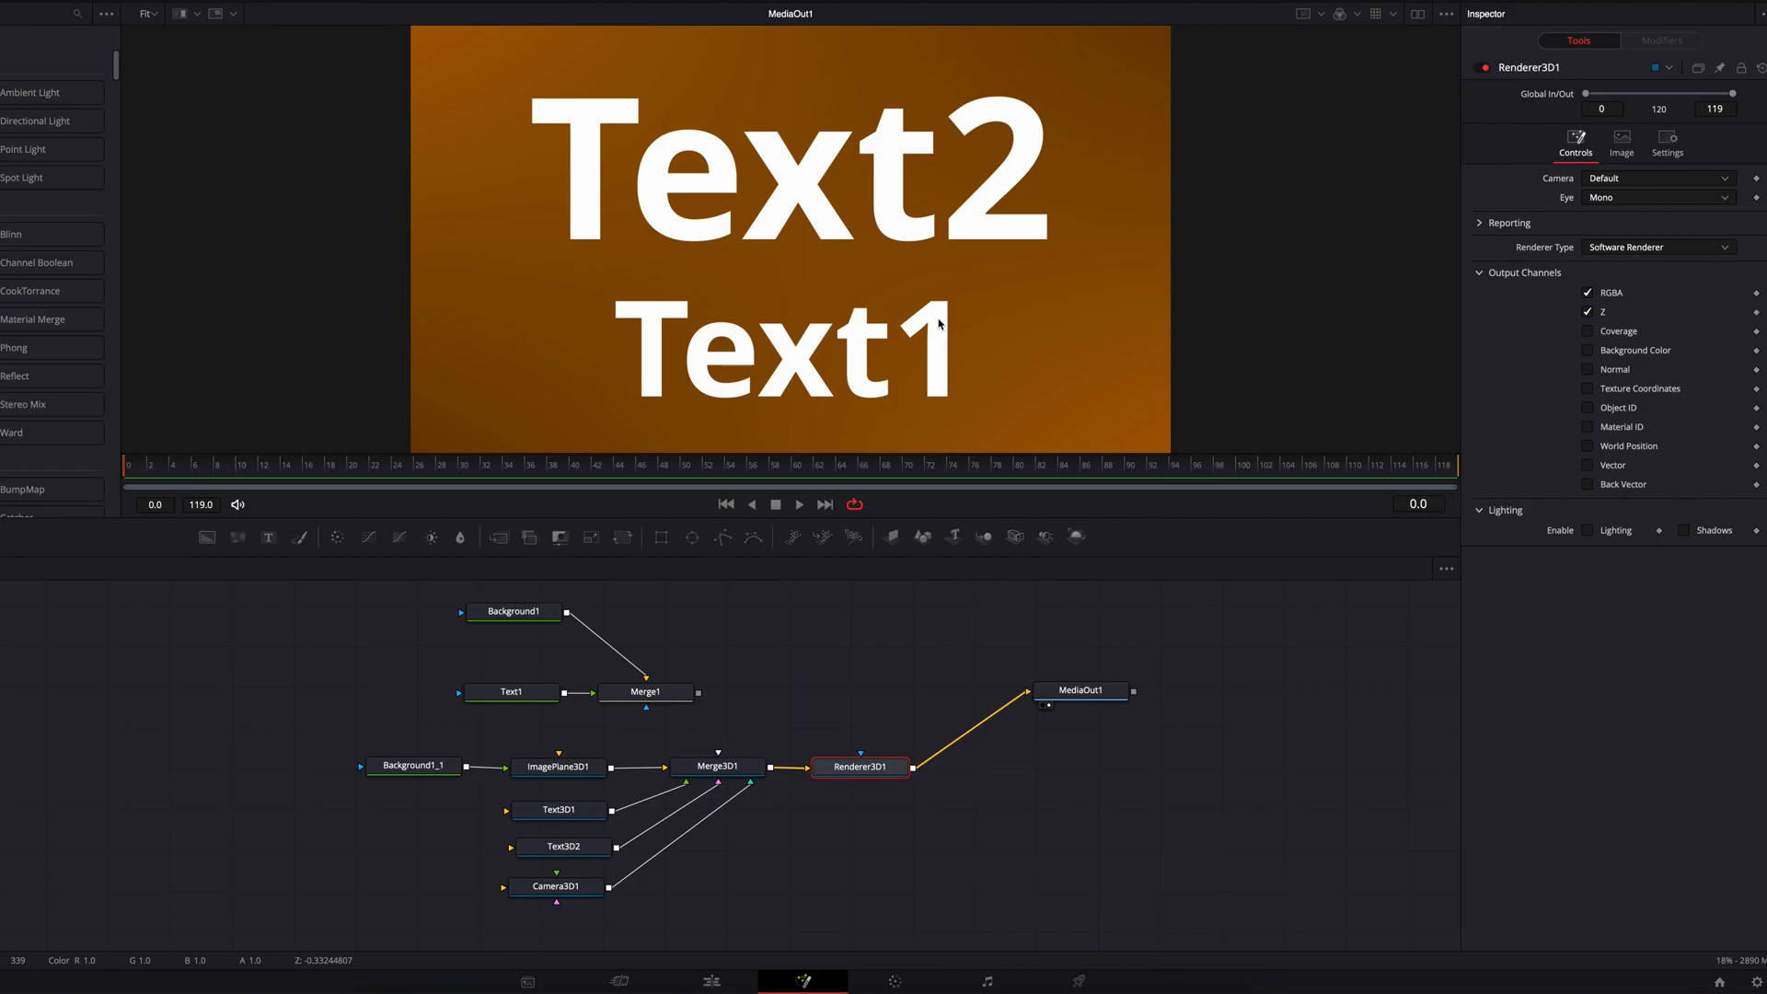
mouse_move(1053, 296)
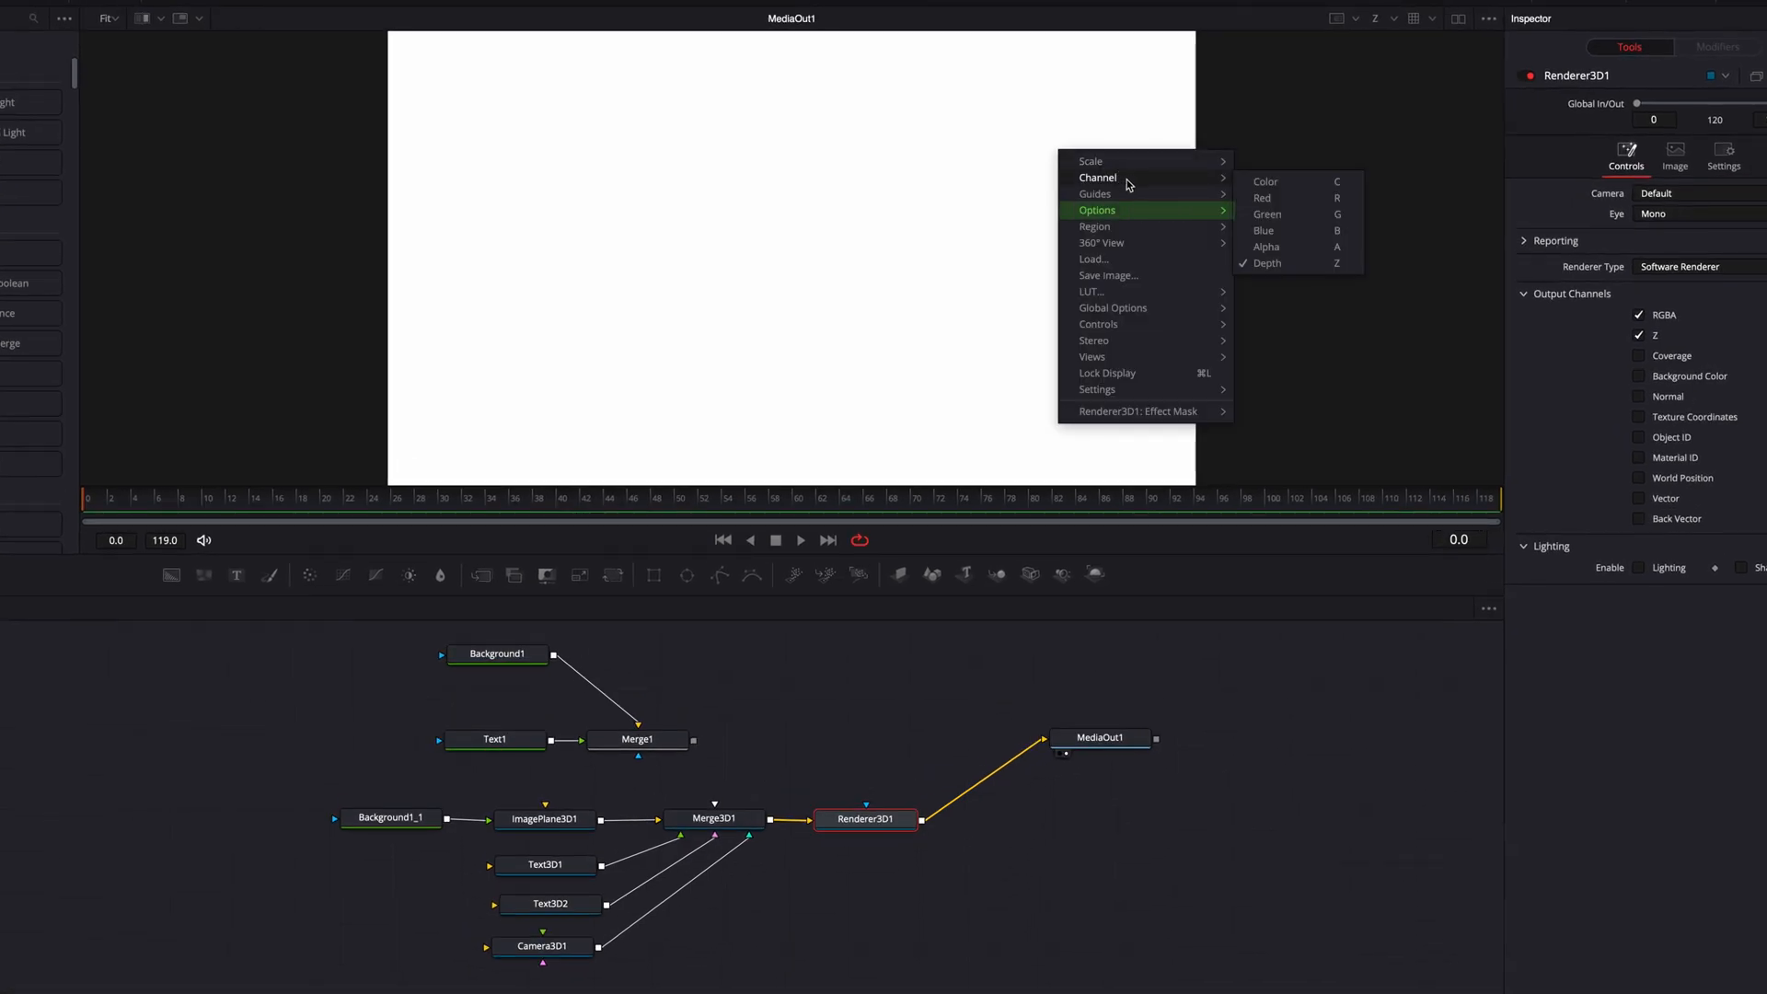
mouse_move(1097, 210)
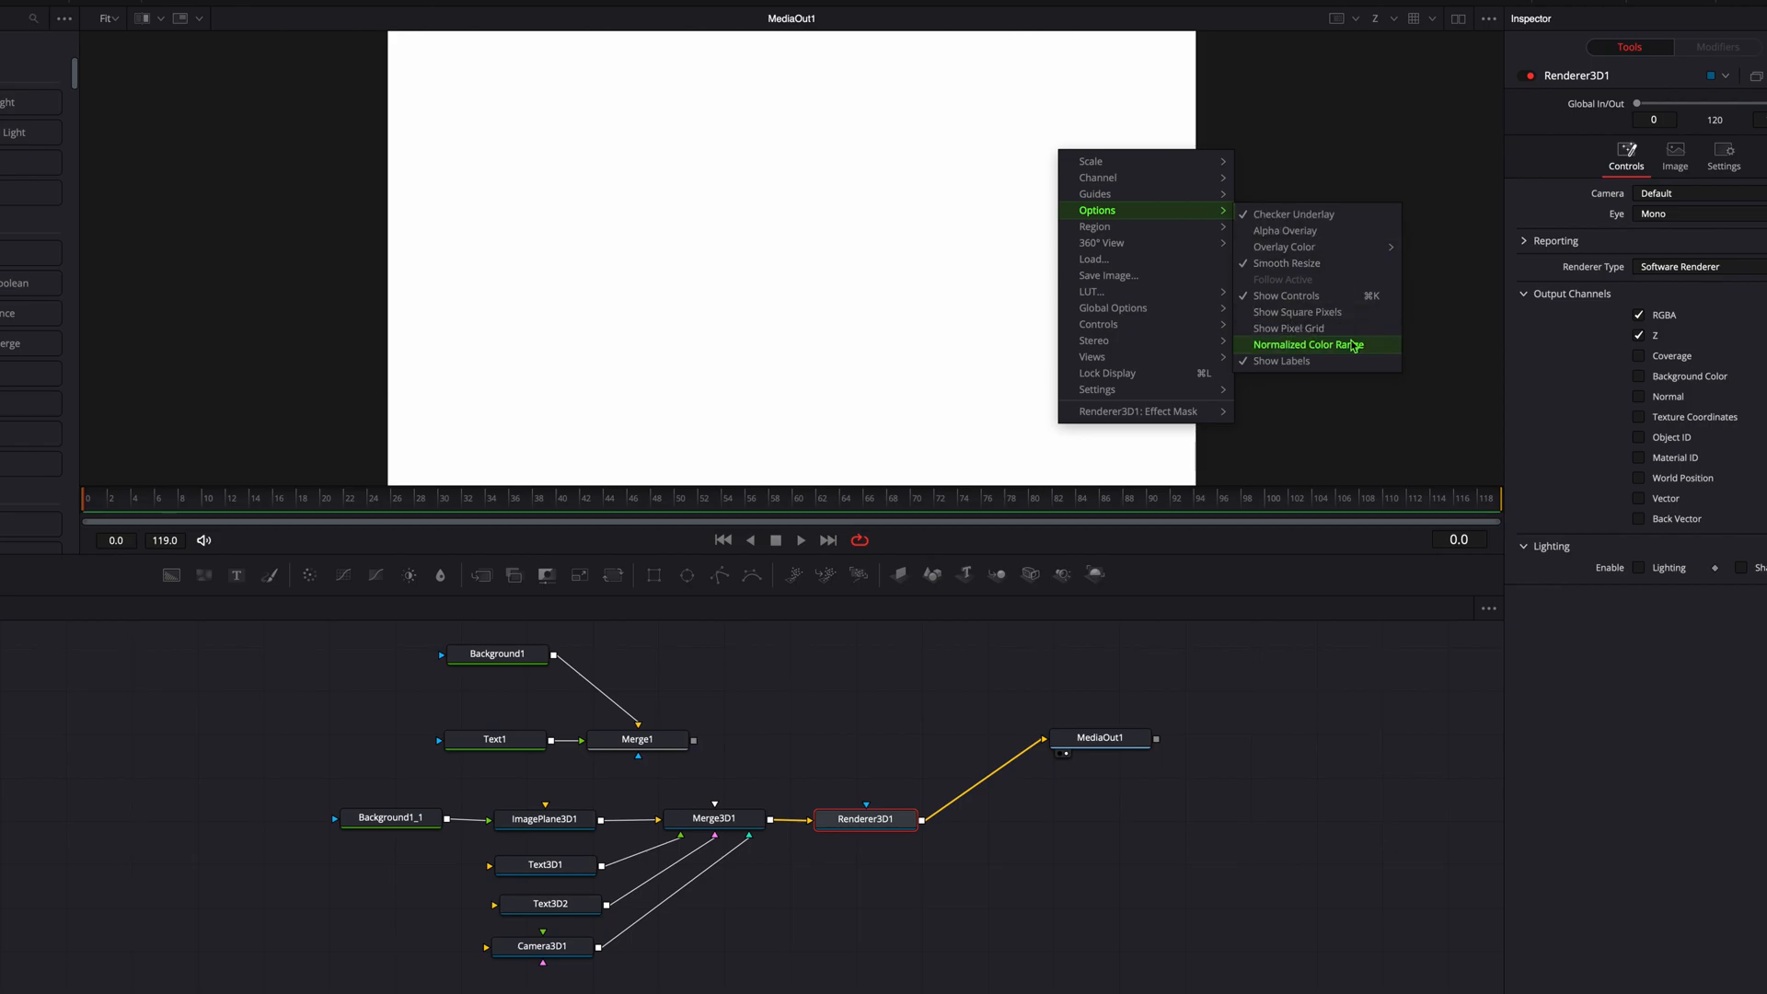
- Enable Normalized Color Range so Text1 shows bright, Text2 grey and the background black
left_click(1309, 344)
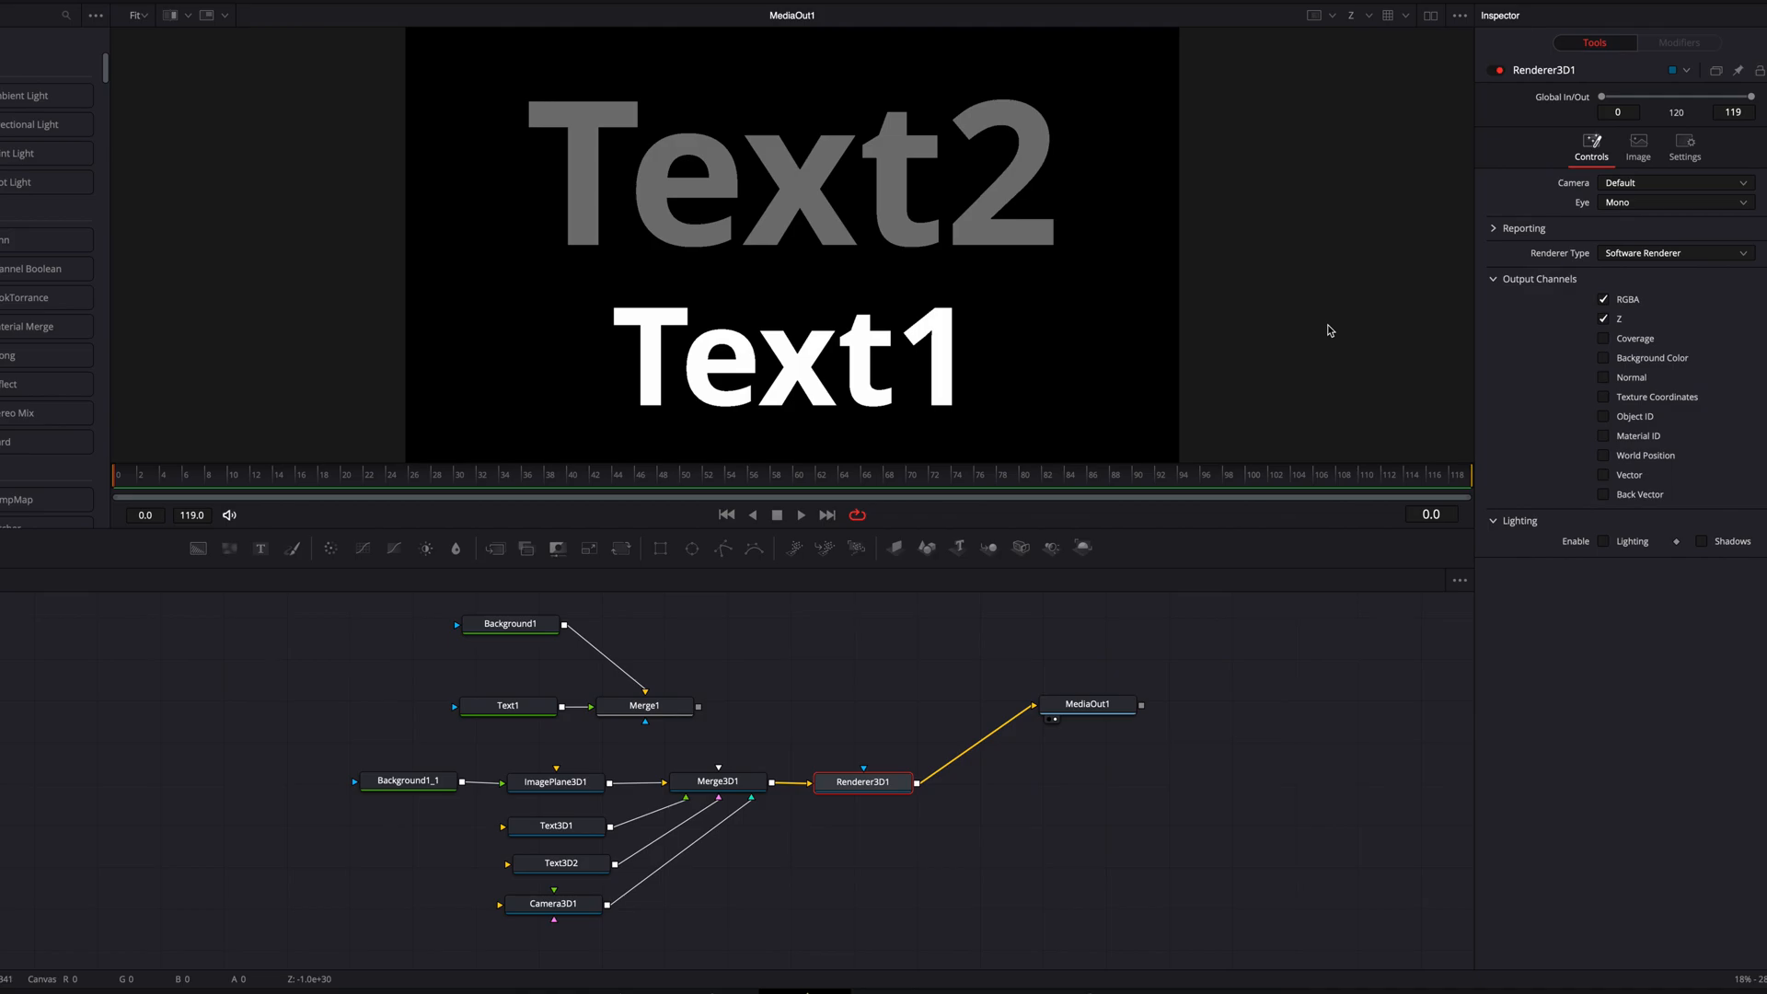
mouse_move(955, 350)
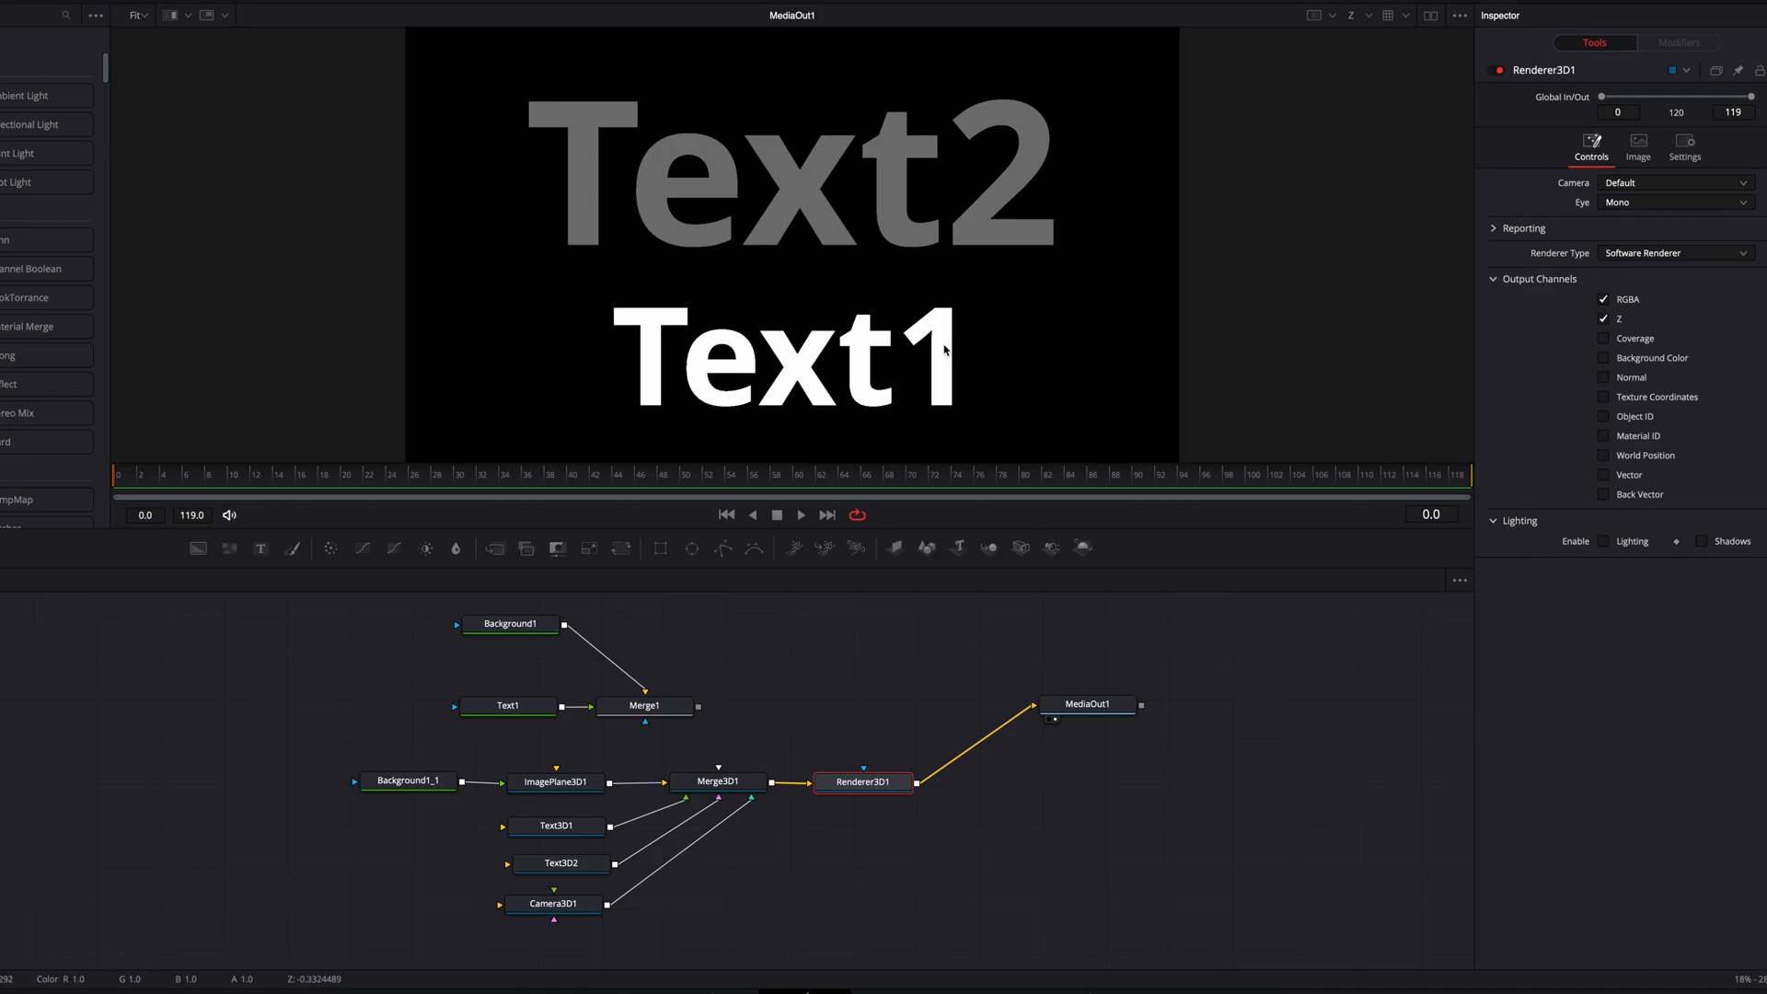
mouse_move(971, 280)
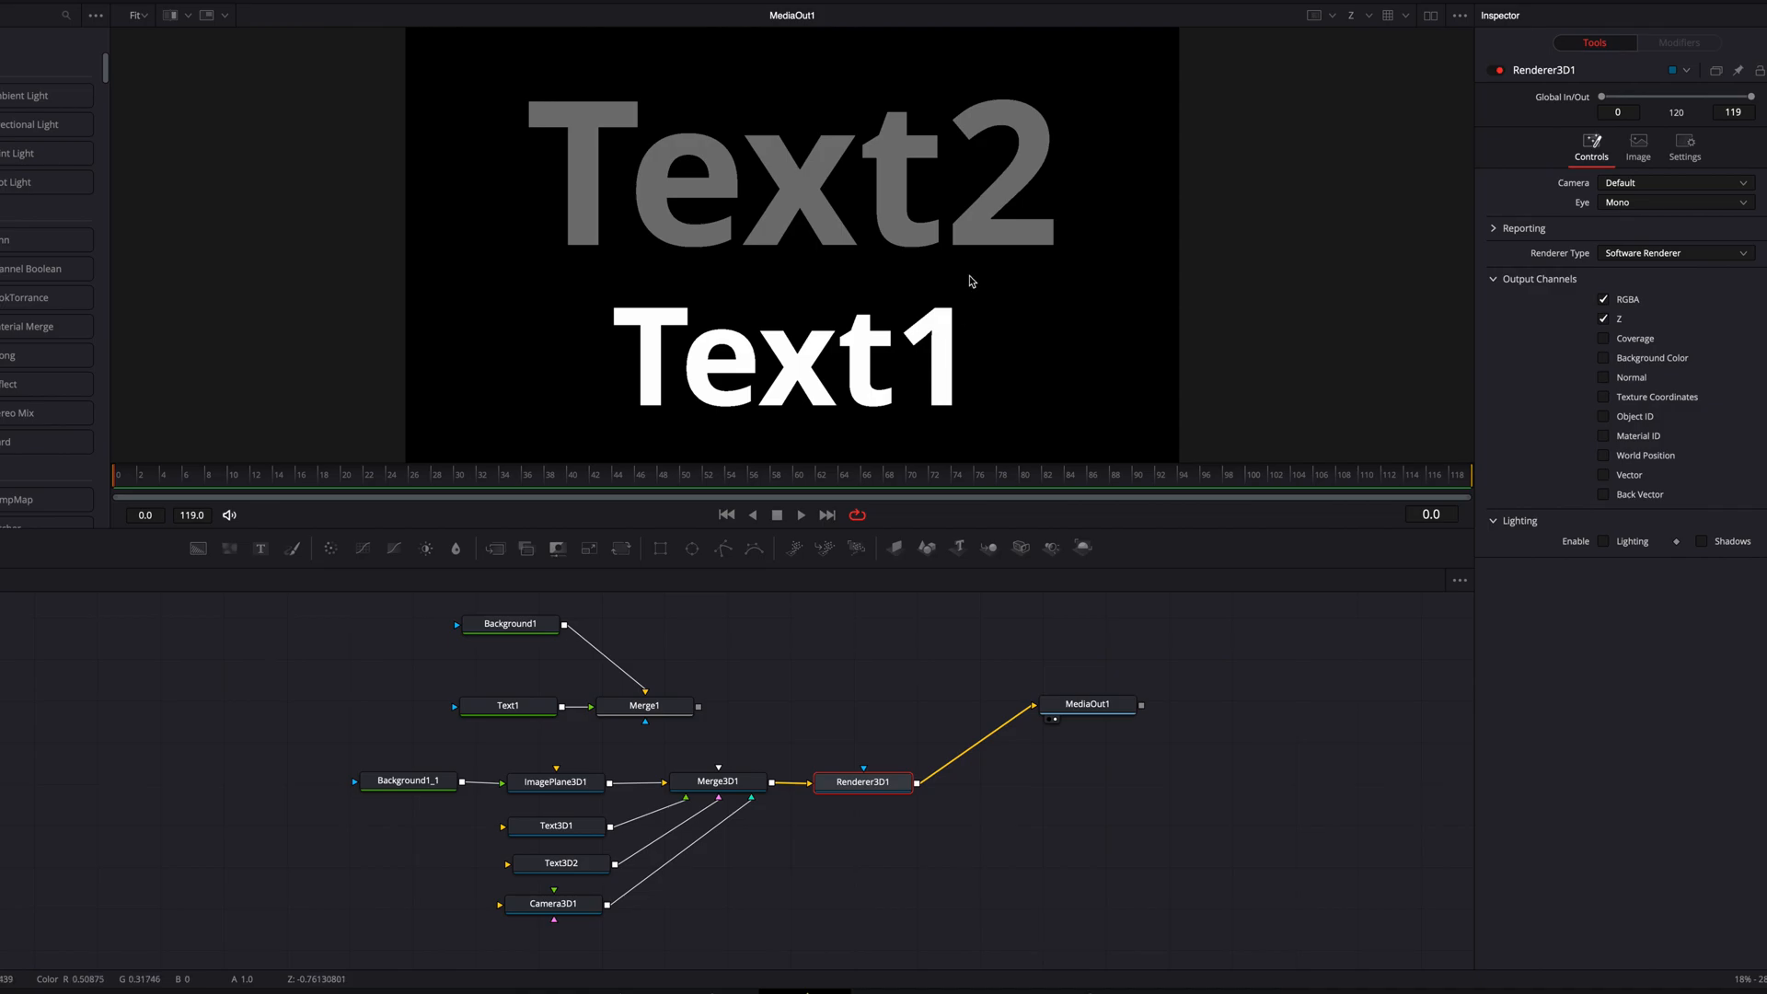
mouse_move(983, 237)
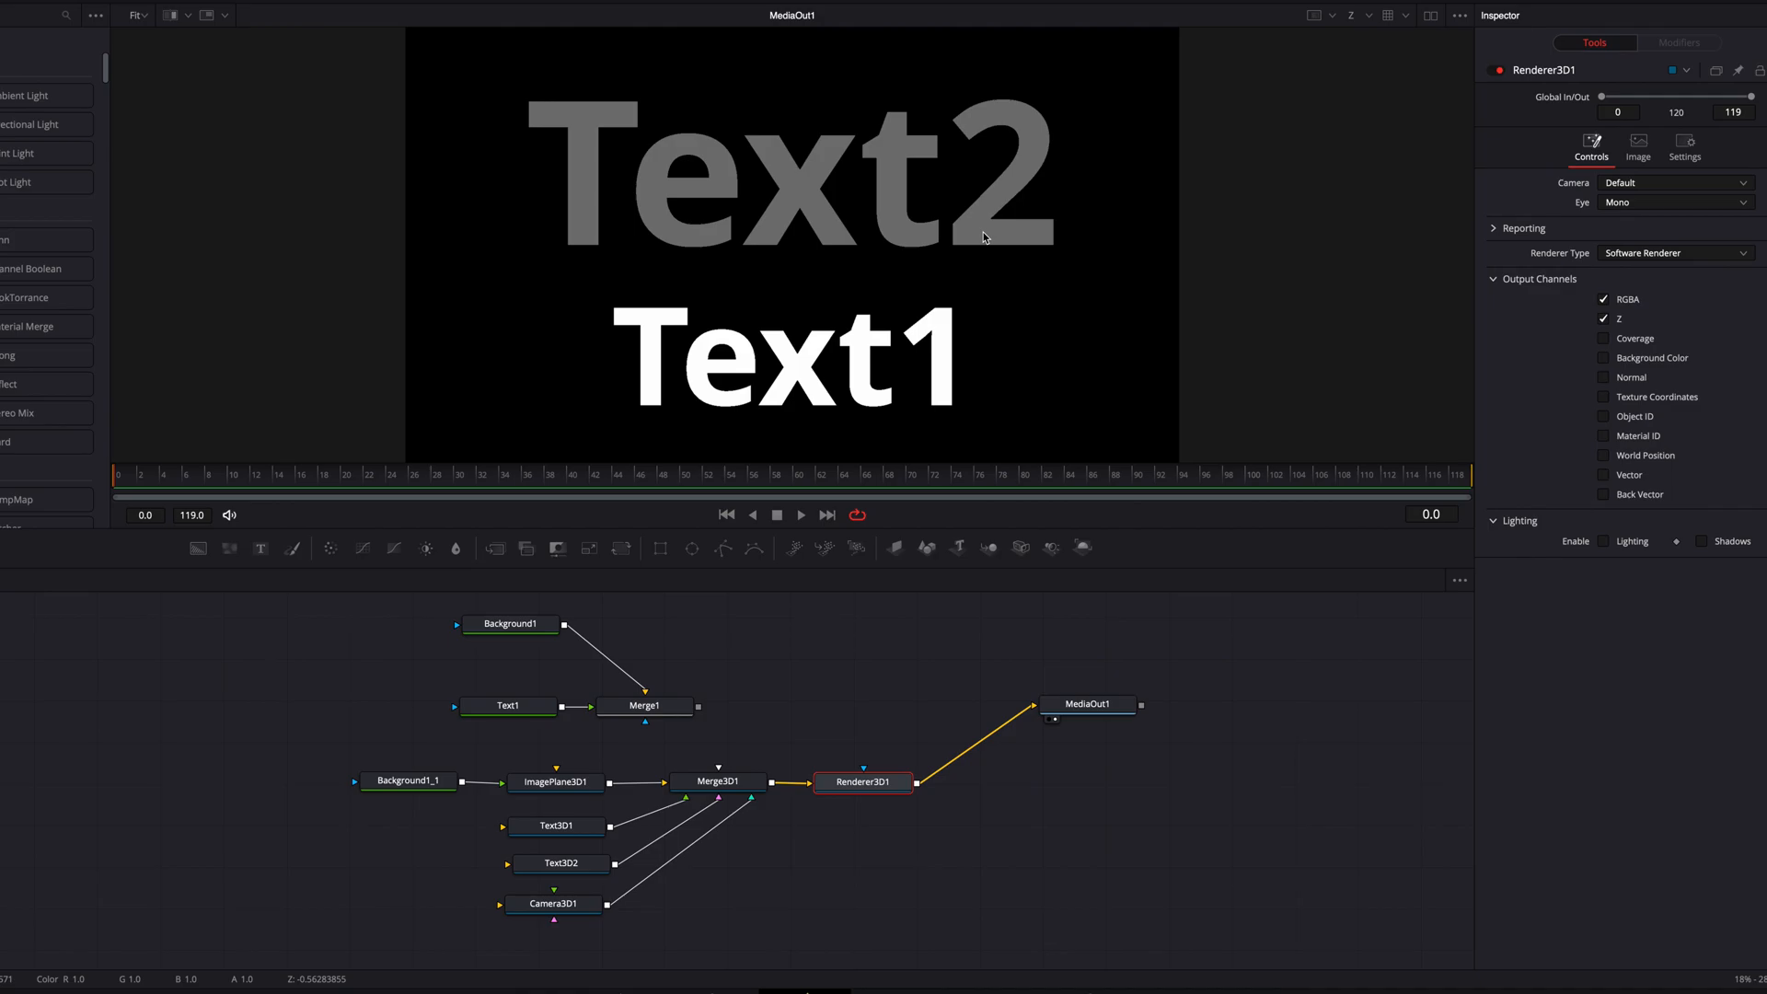
mouse_move(1087, 328)
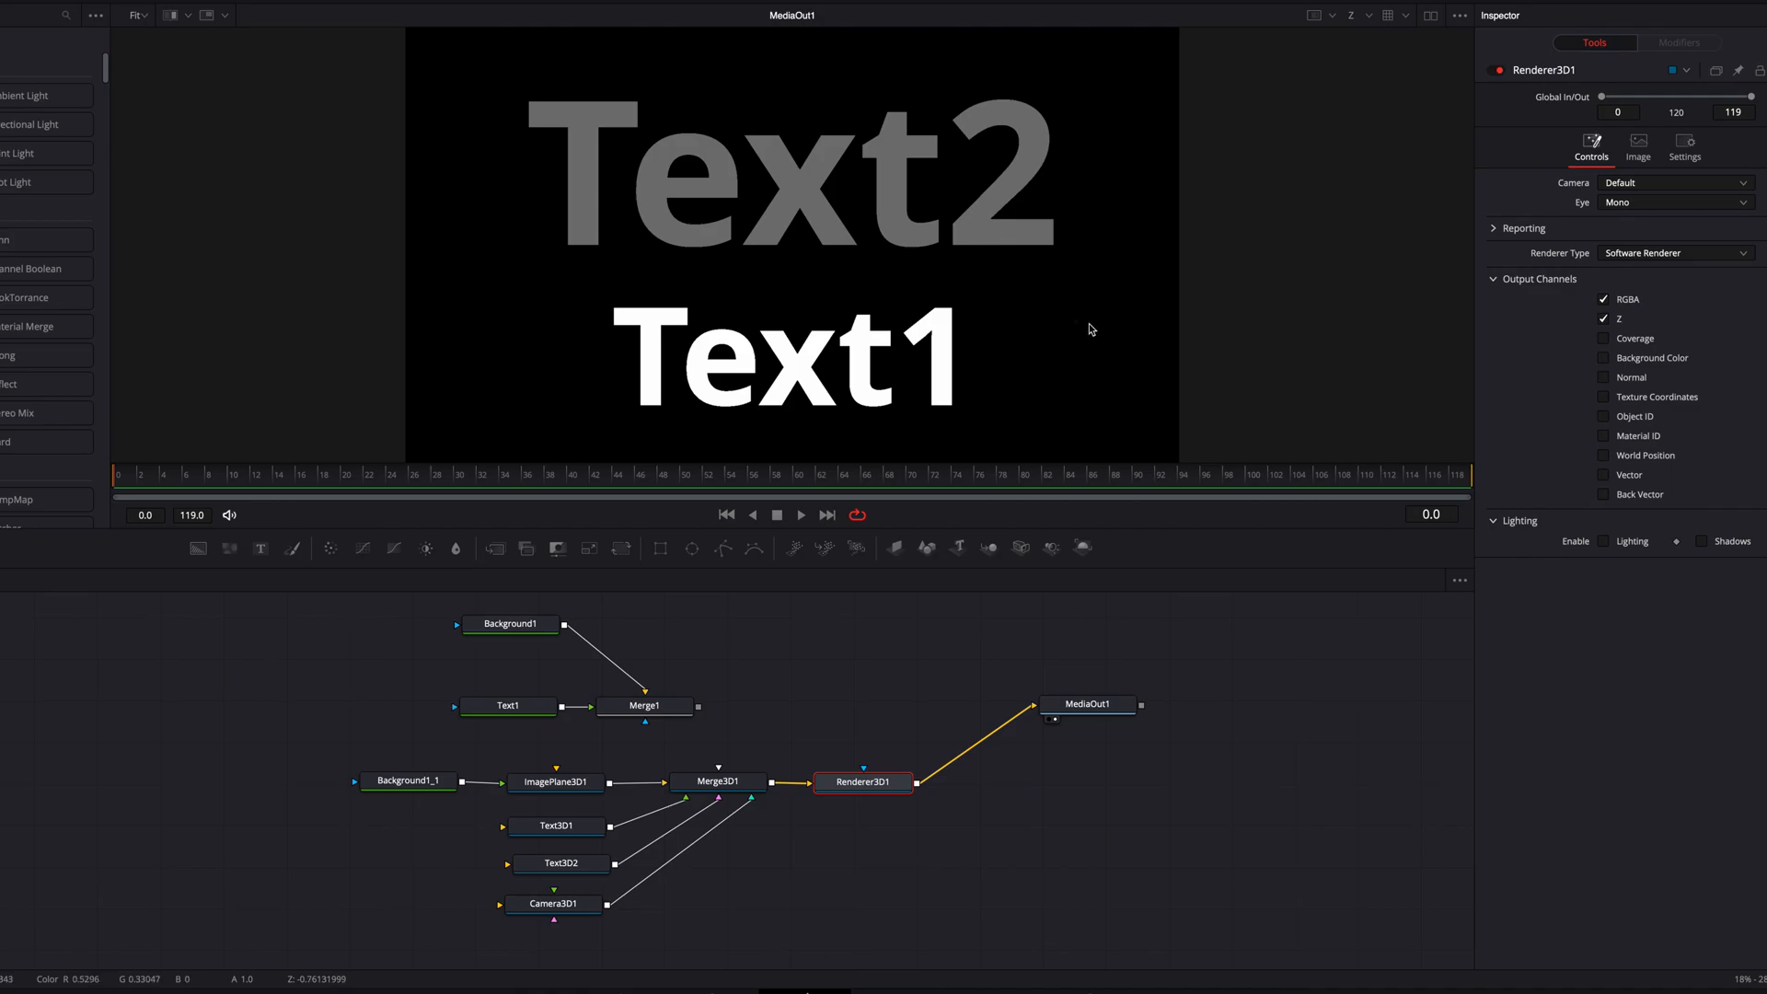
mouse_move(1110, 327)
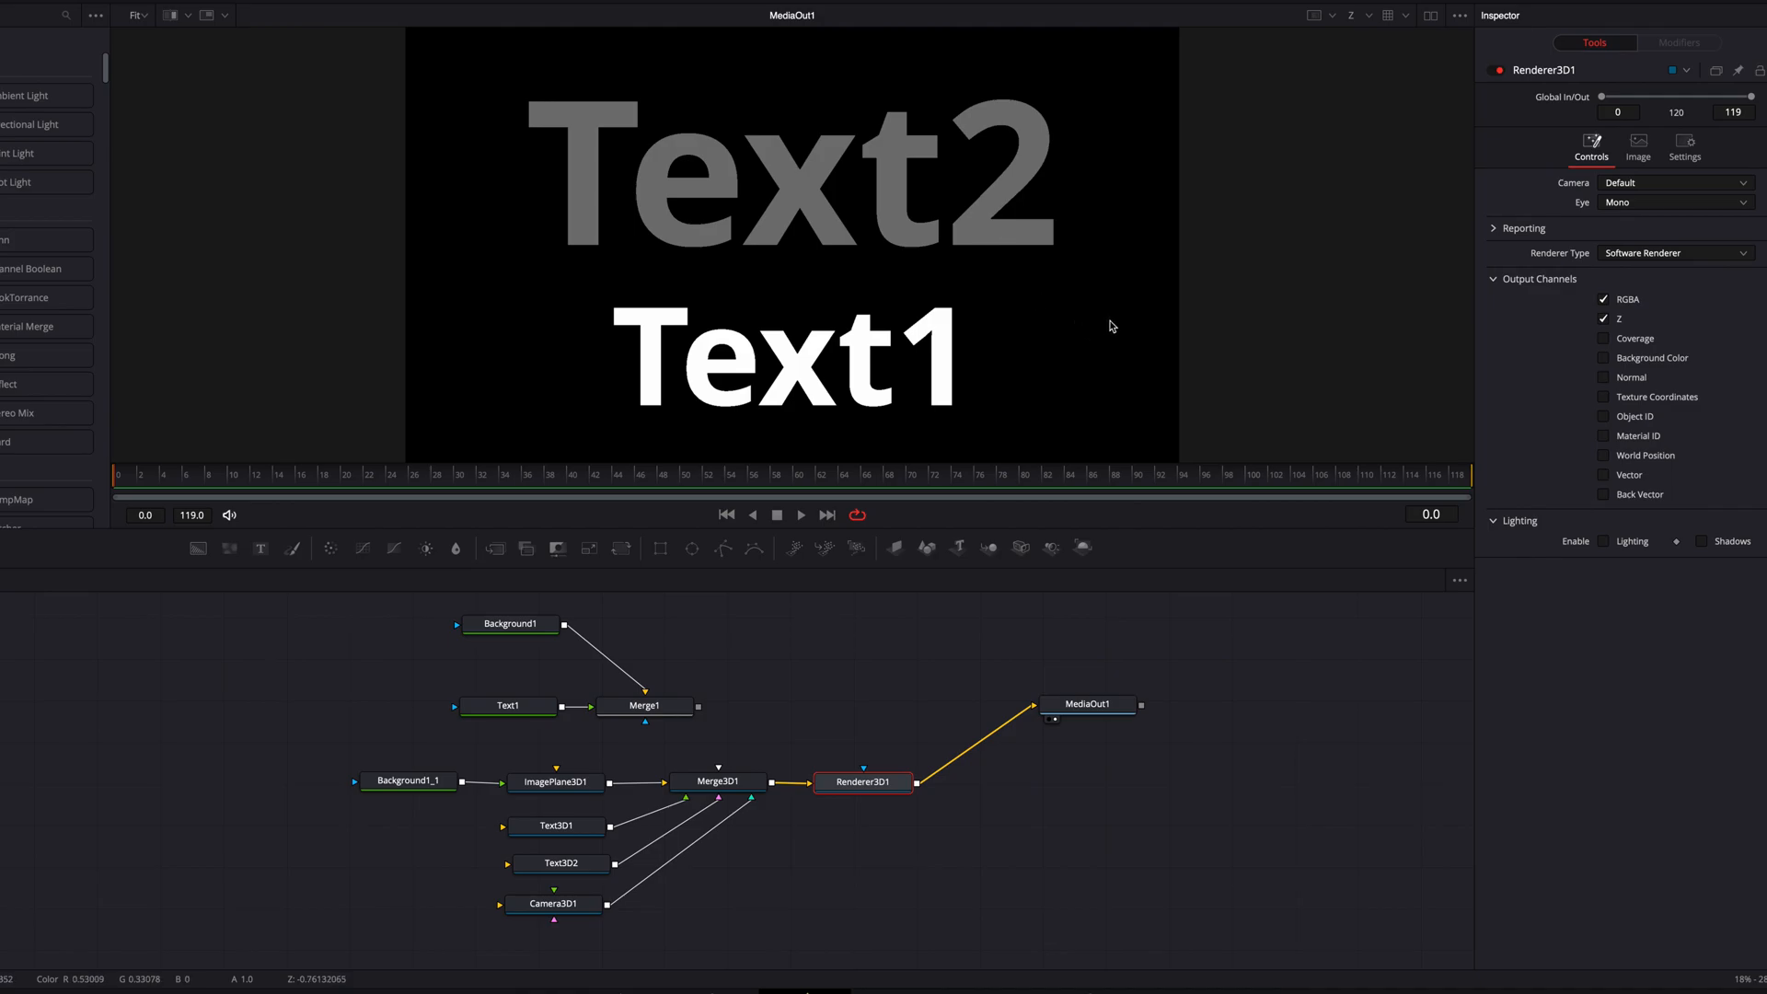